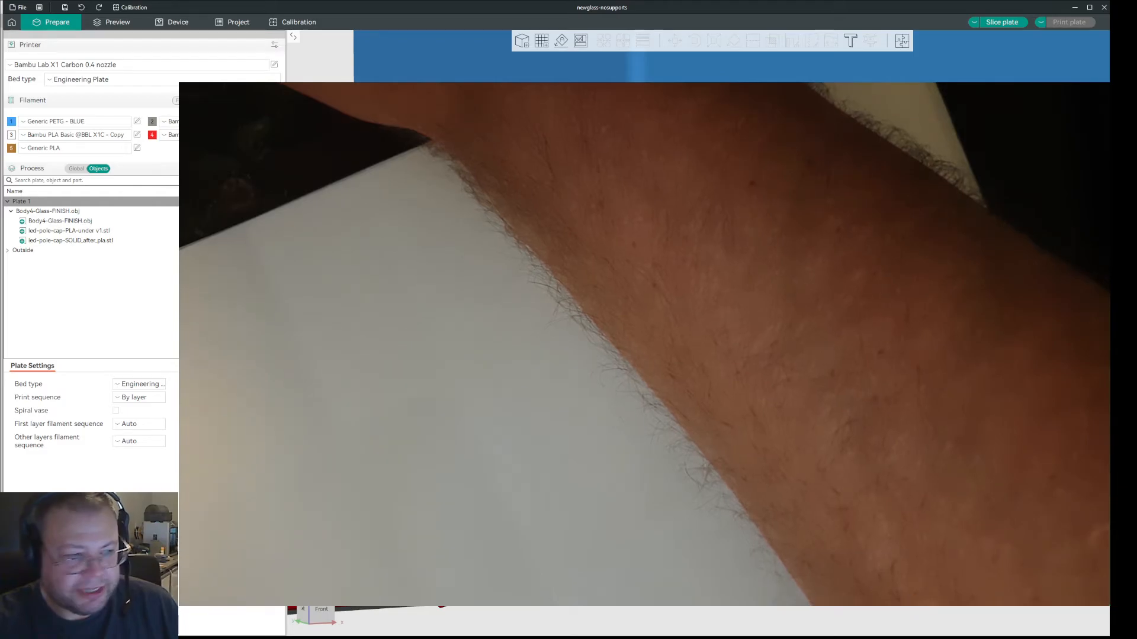
Step: Review global process settings, check the solid cap part's 100% infill and 5 walls, then slice the plate
left_click(75, 168)
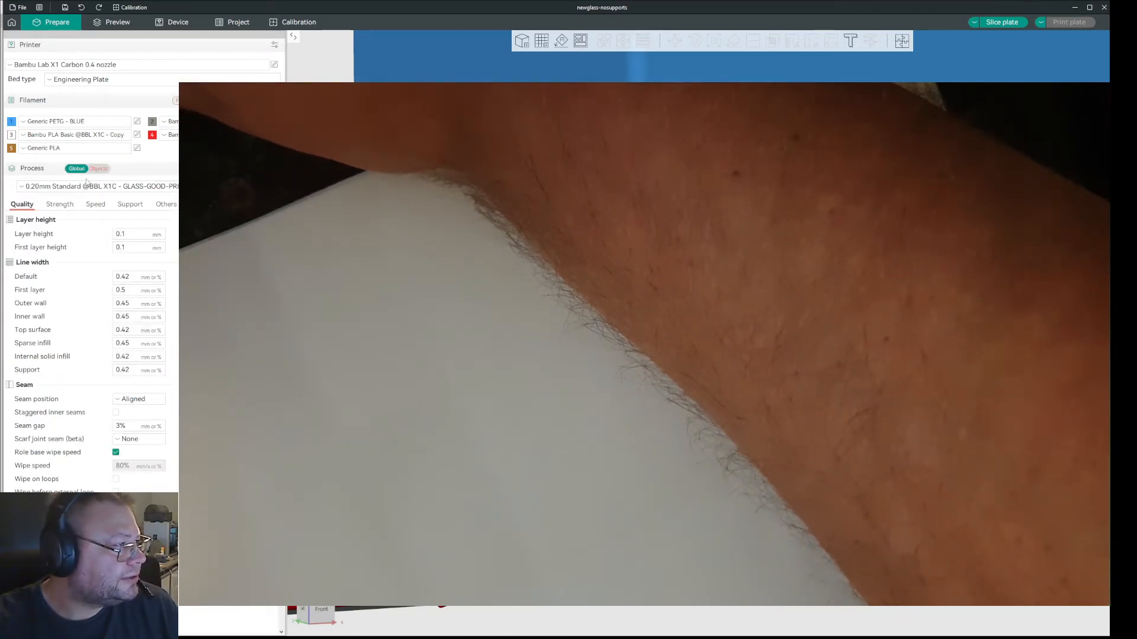
scroll("down", 3)
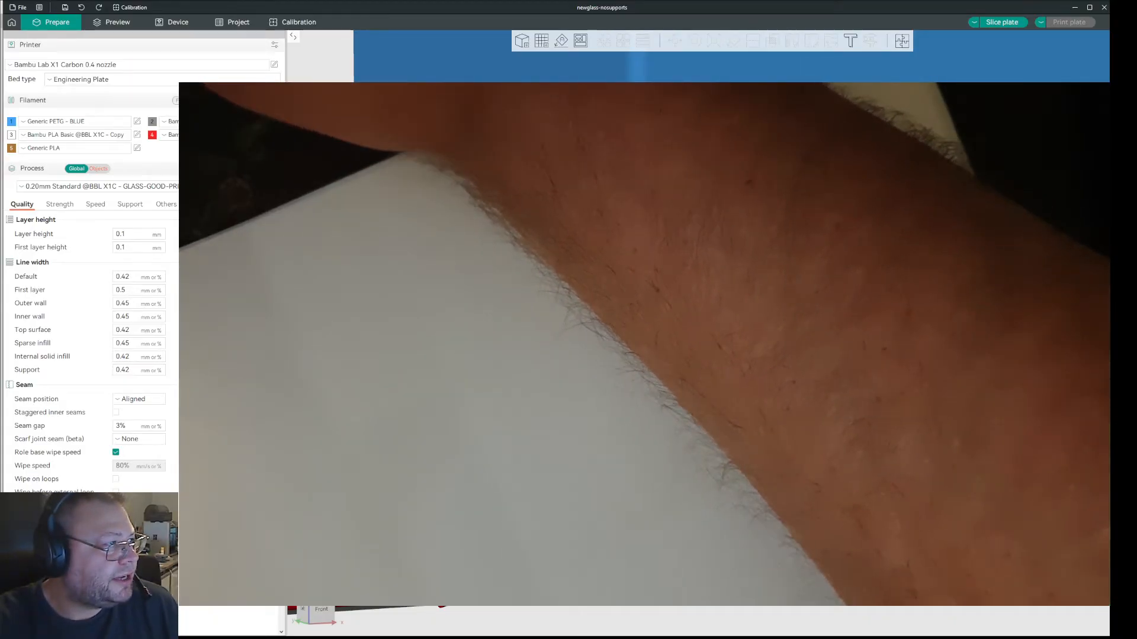
left_click(97, 168)
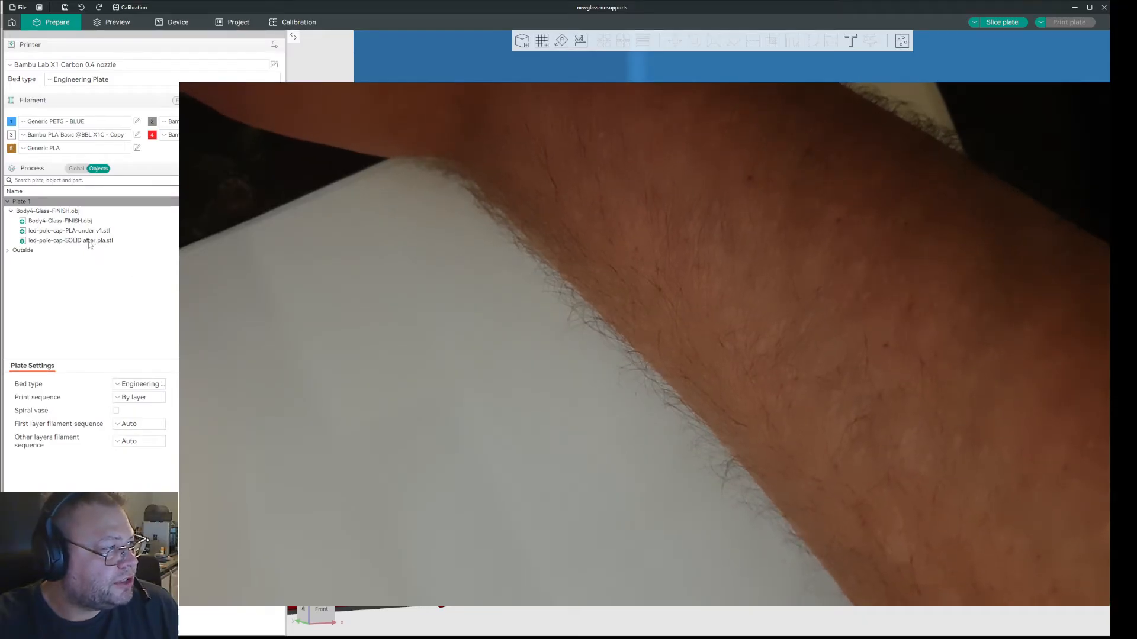
left_click(70, 240)
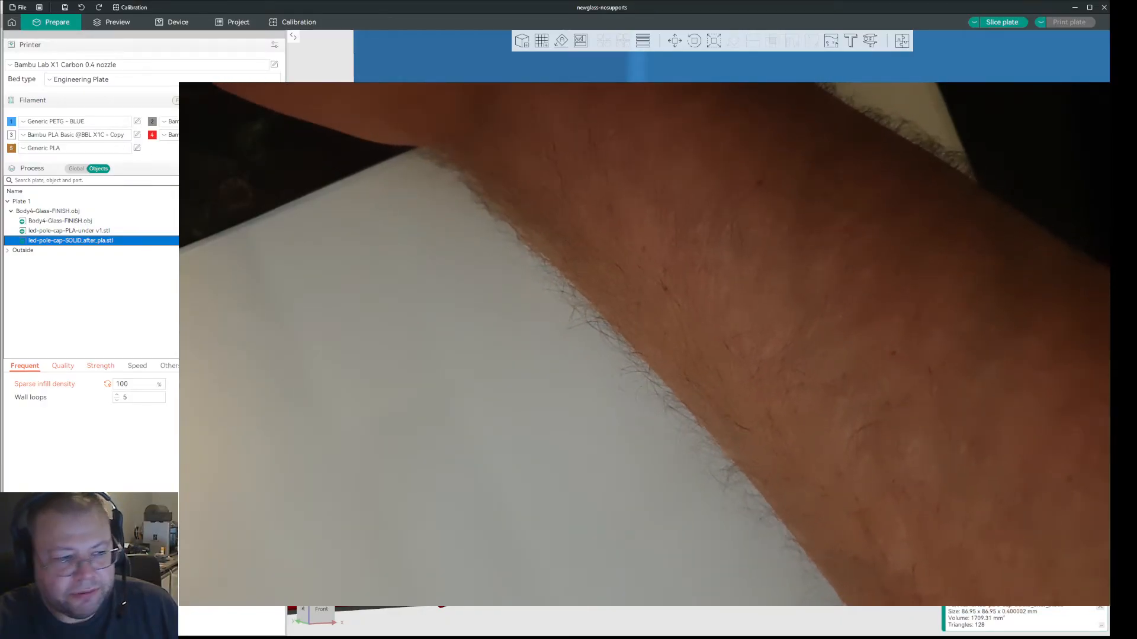
left_click(119, 21)
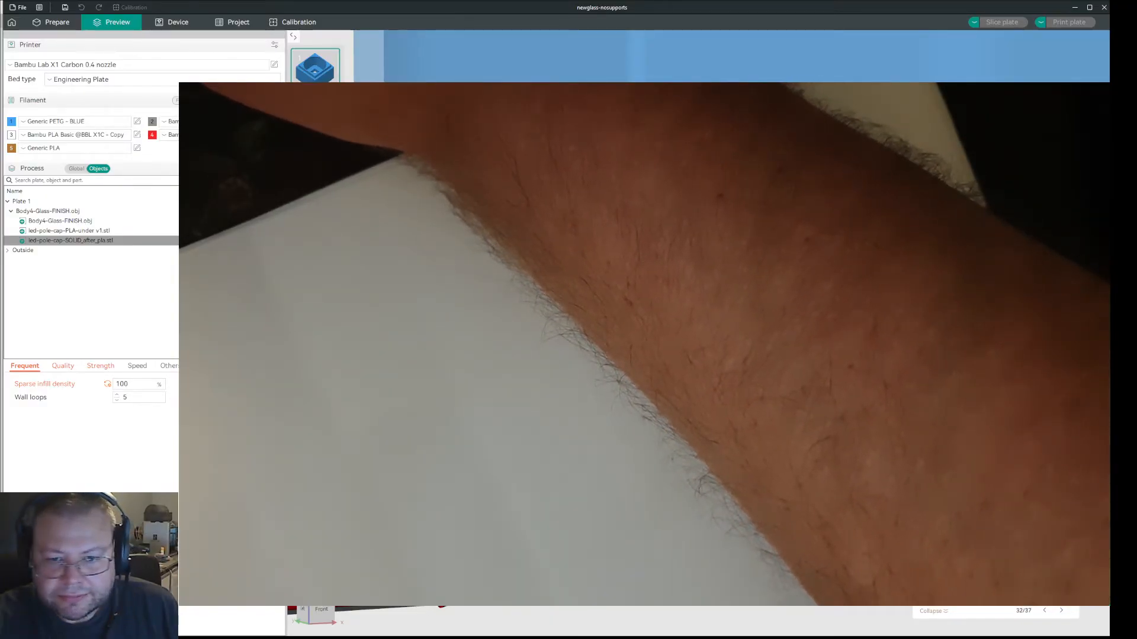
Step: Let slicing finish so the Preview shows toolpaths, G-code and the ~7h14m time estimate
left_click(1002, 22)
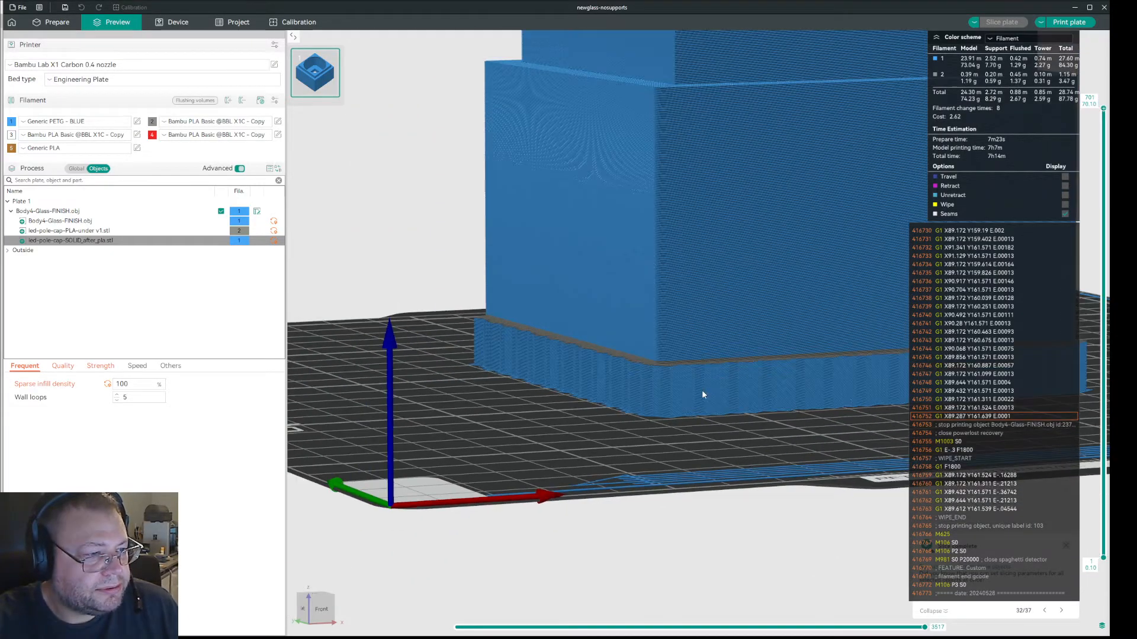
left_click(53, 21)
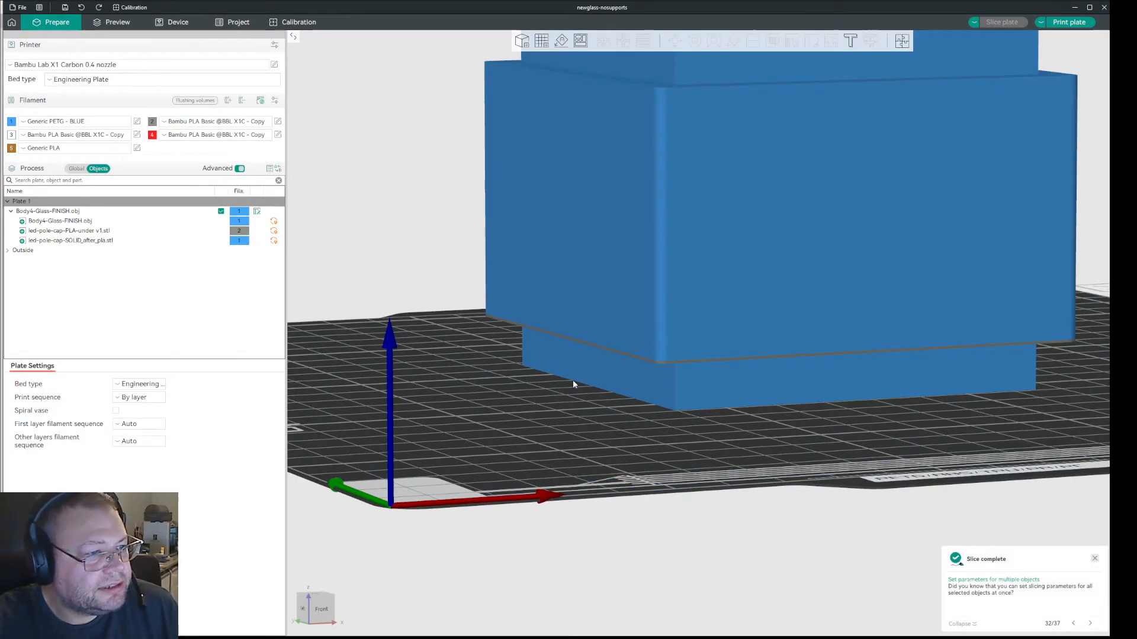
scroll("up", 3)
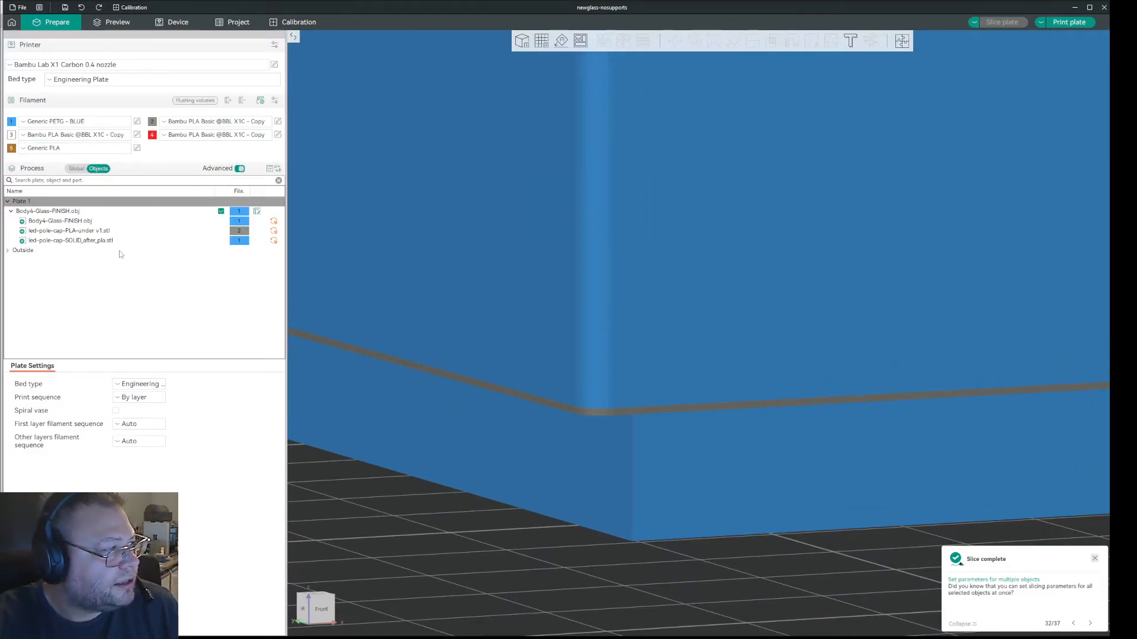
left_click(65, 231)
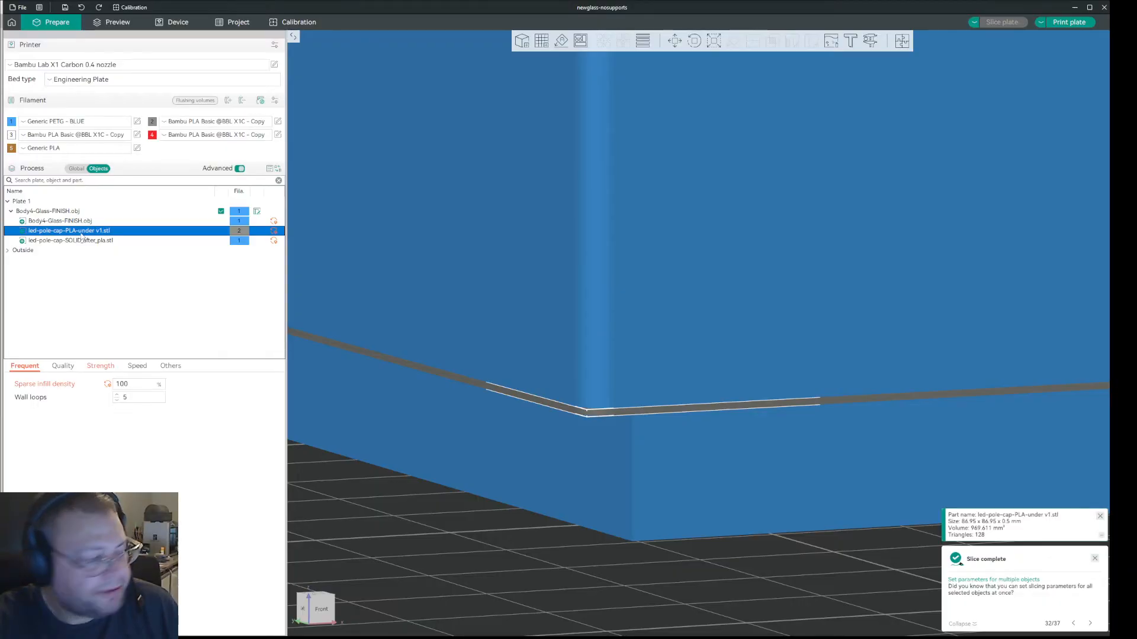
left_click(65, 240)
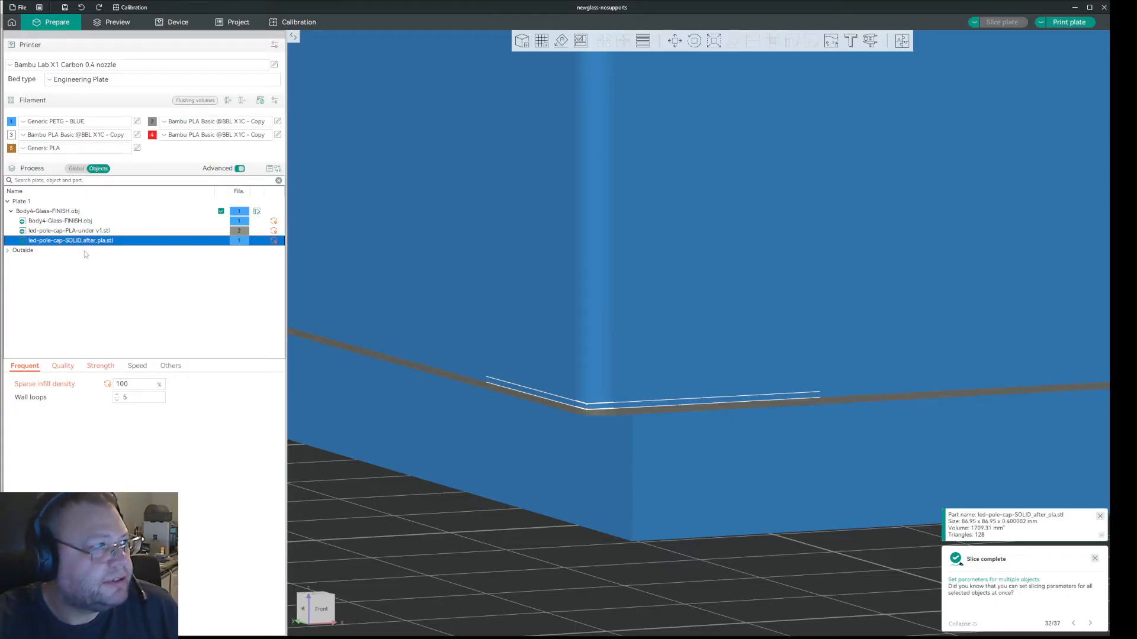
left_click(111, 22)
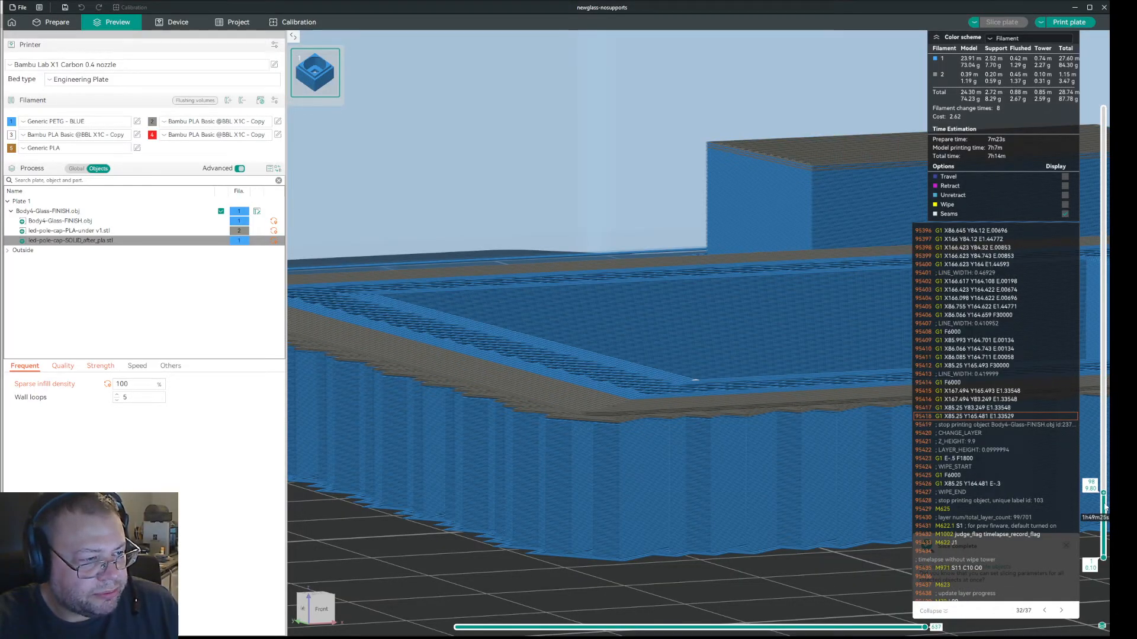
Step: Inspect the solid cap's Quality and Strength settings, then switch Process to the Global profile
left_click_drag(1102, 499, 1102, 485)
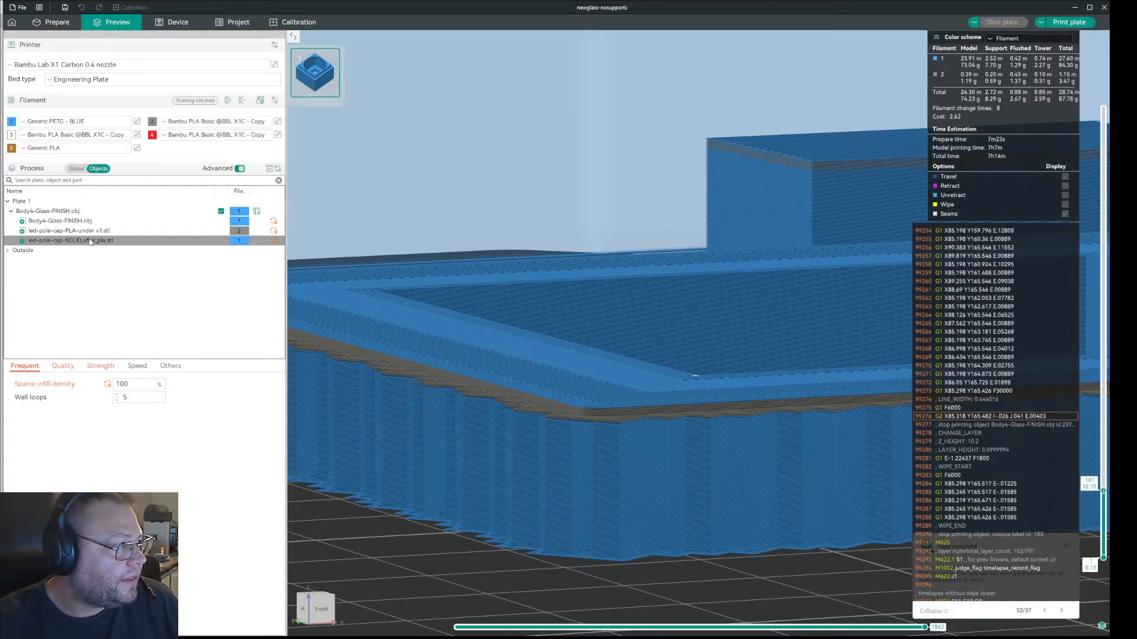
left_click(63, 365)
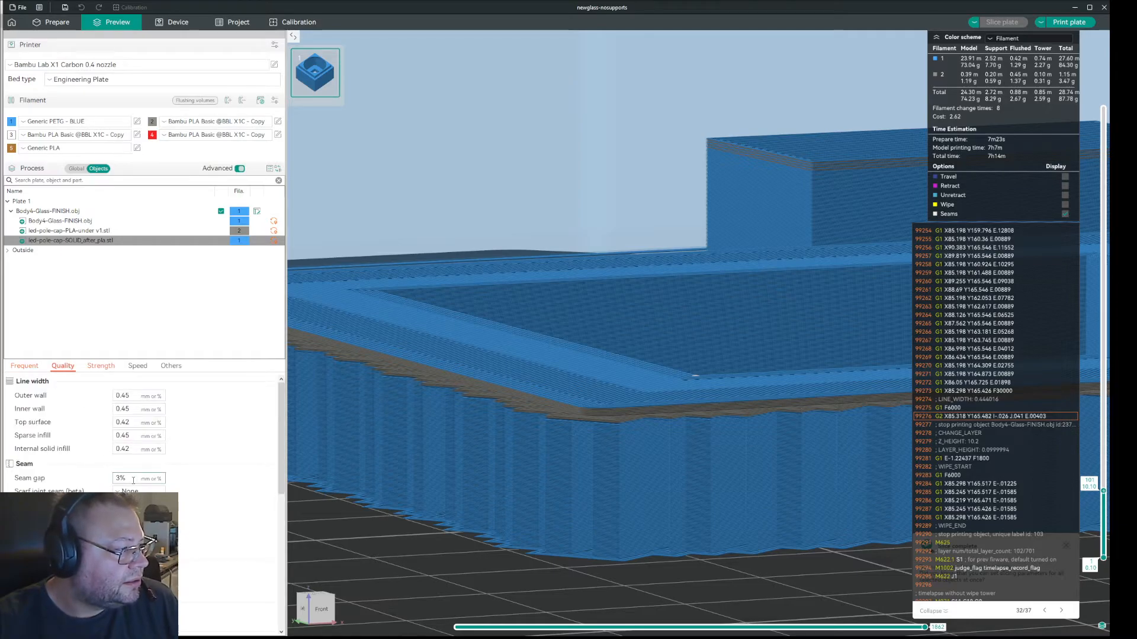
scroll("down", 3)
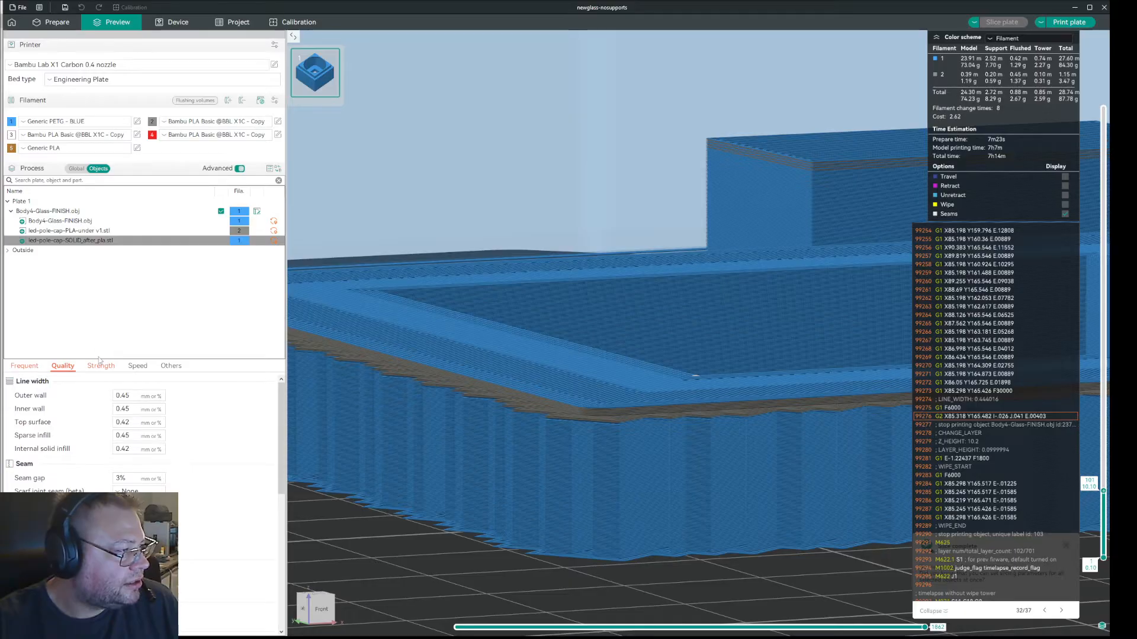
left_click(99, 365)
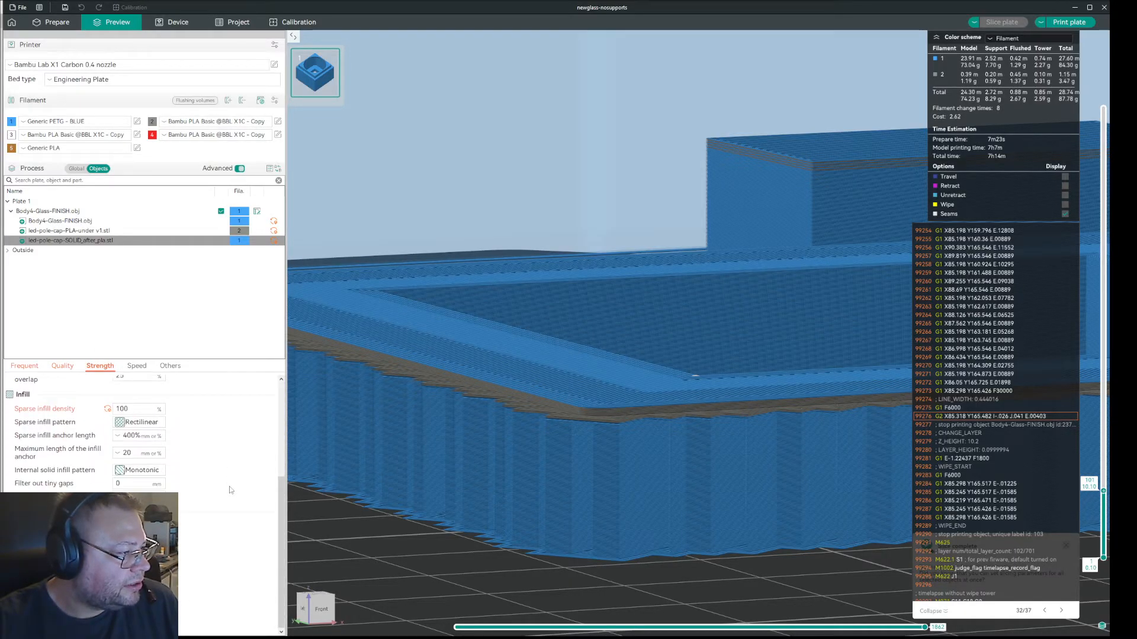
mouse_move(239, 564)
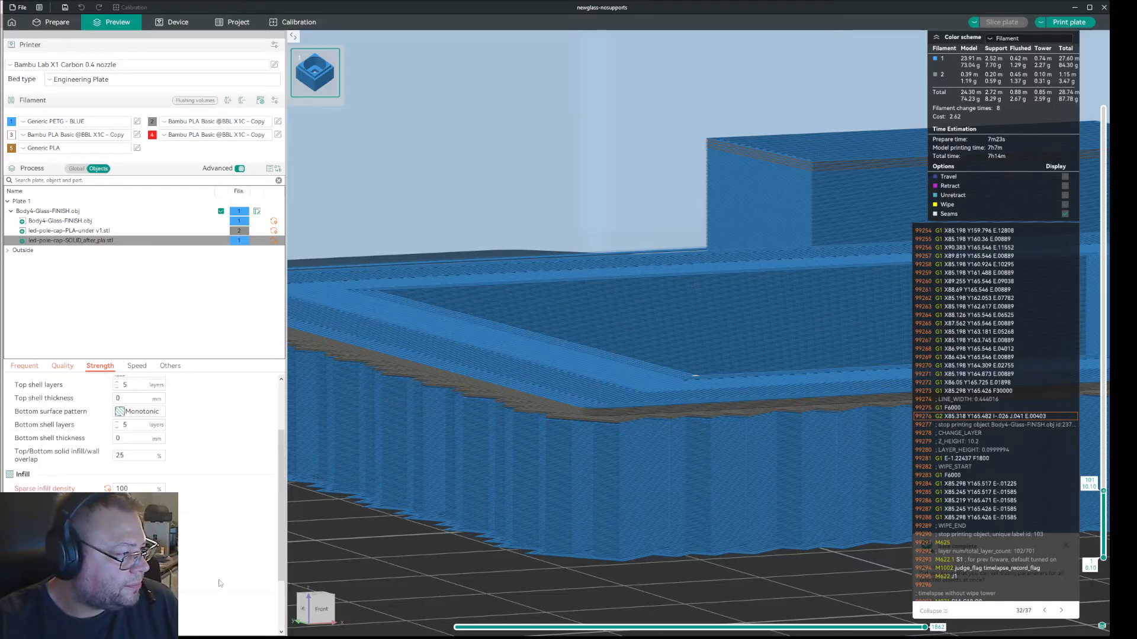
left_click(75, 168)
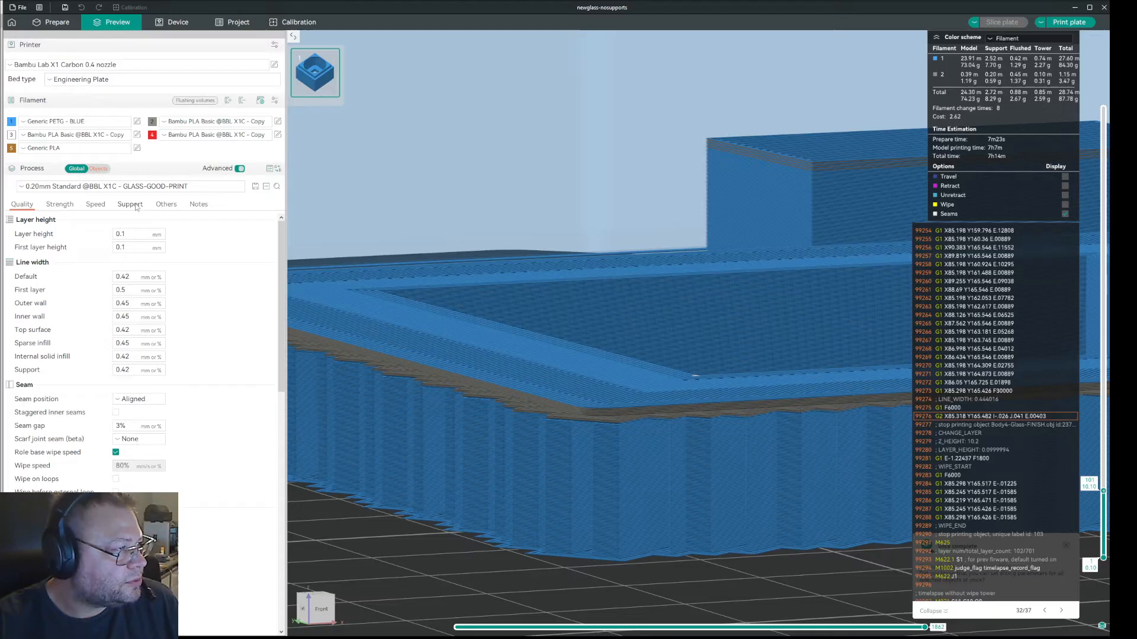
Step: Show the global Support settings to set the pattern angle to 35 degrees
left_click(129, 204)
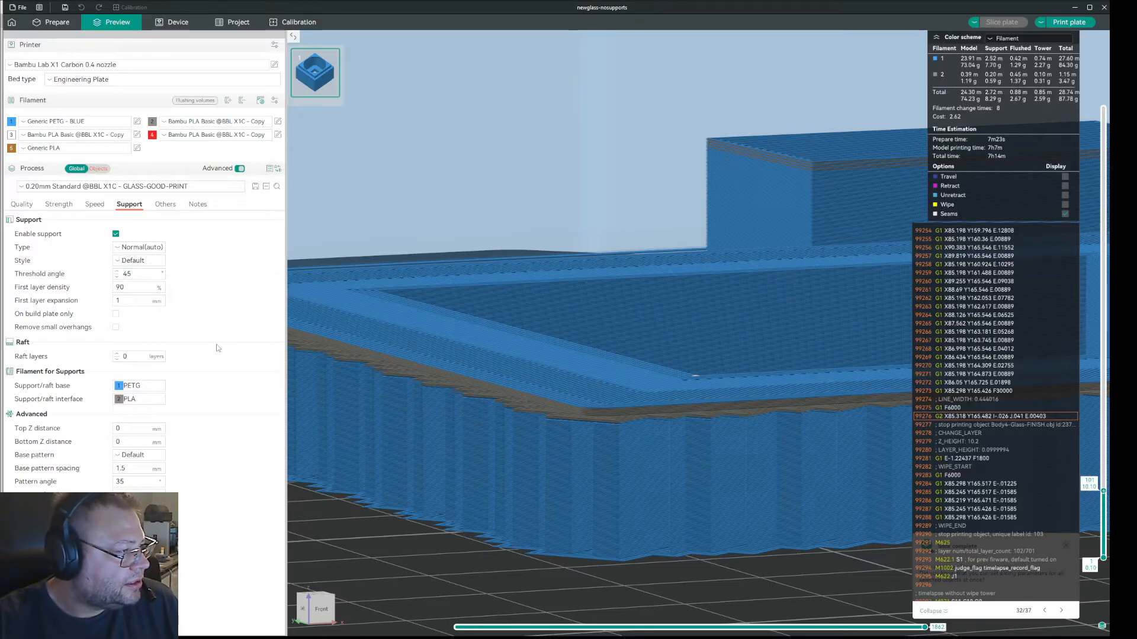
mouse_move(229, 511)
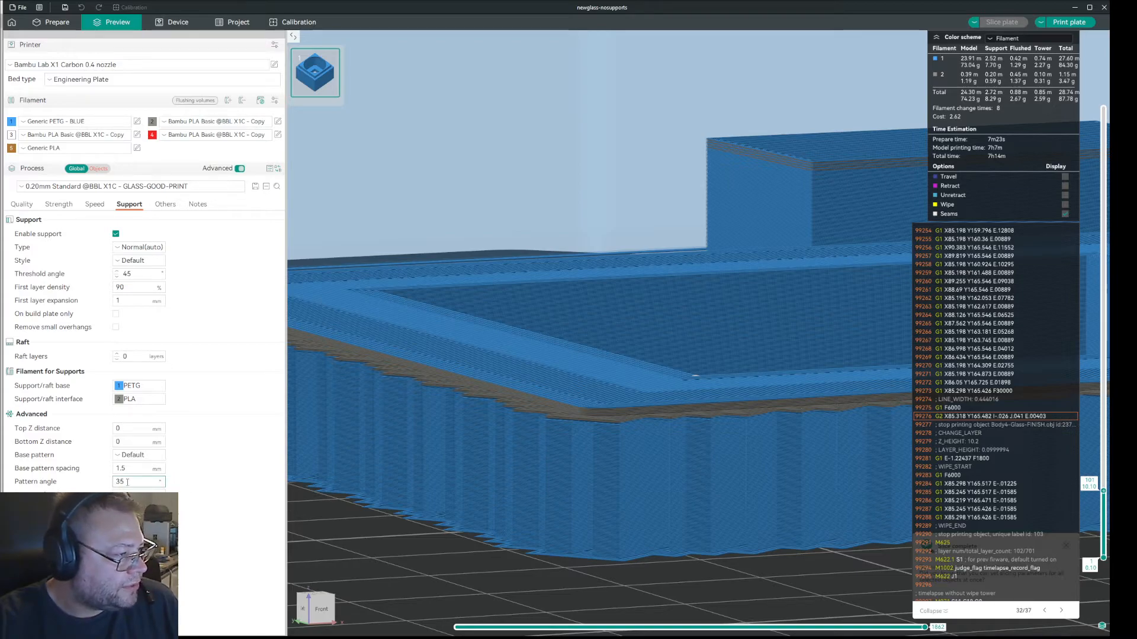
mouse_move(139, 480)
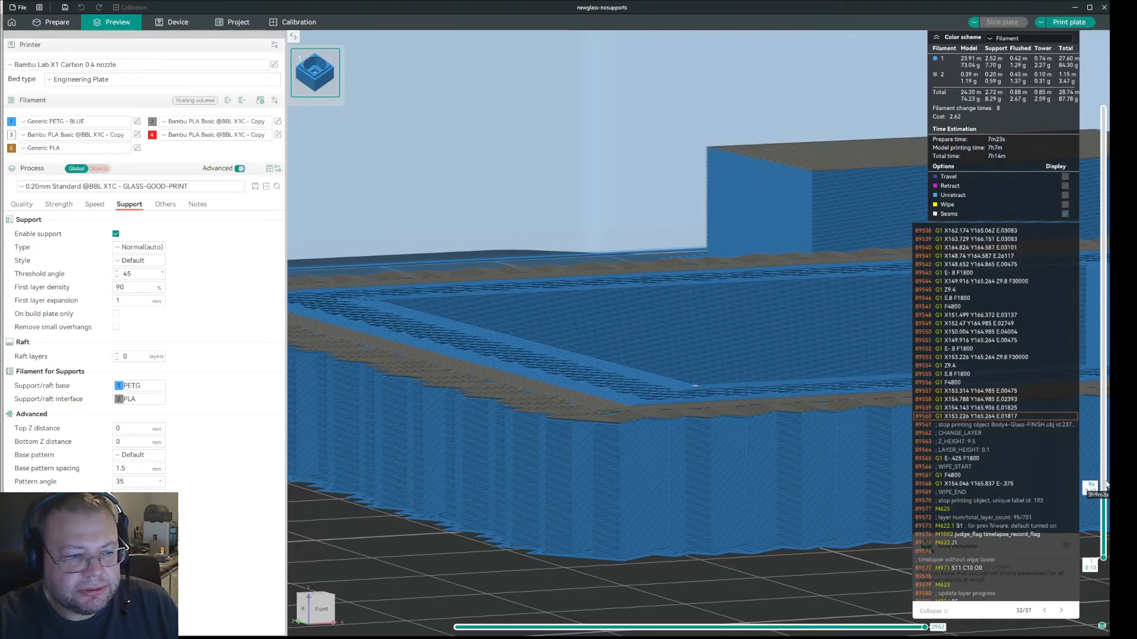
left_click_drag(1091, 486, 1091, 500)
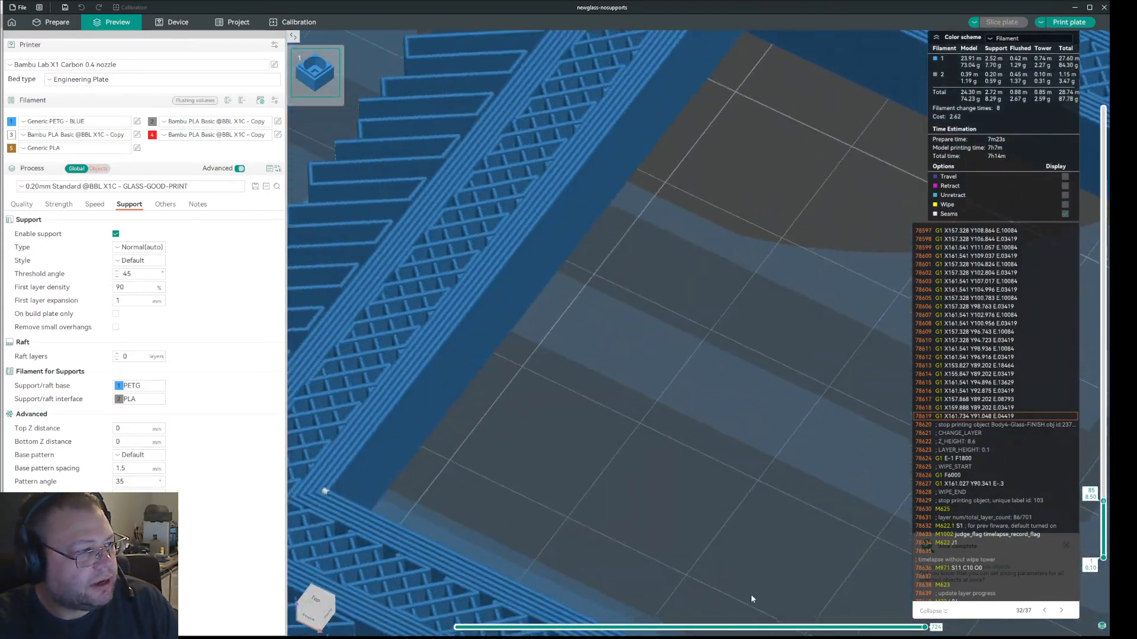
left_click_drag(752, 599, 708, 557)
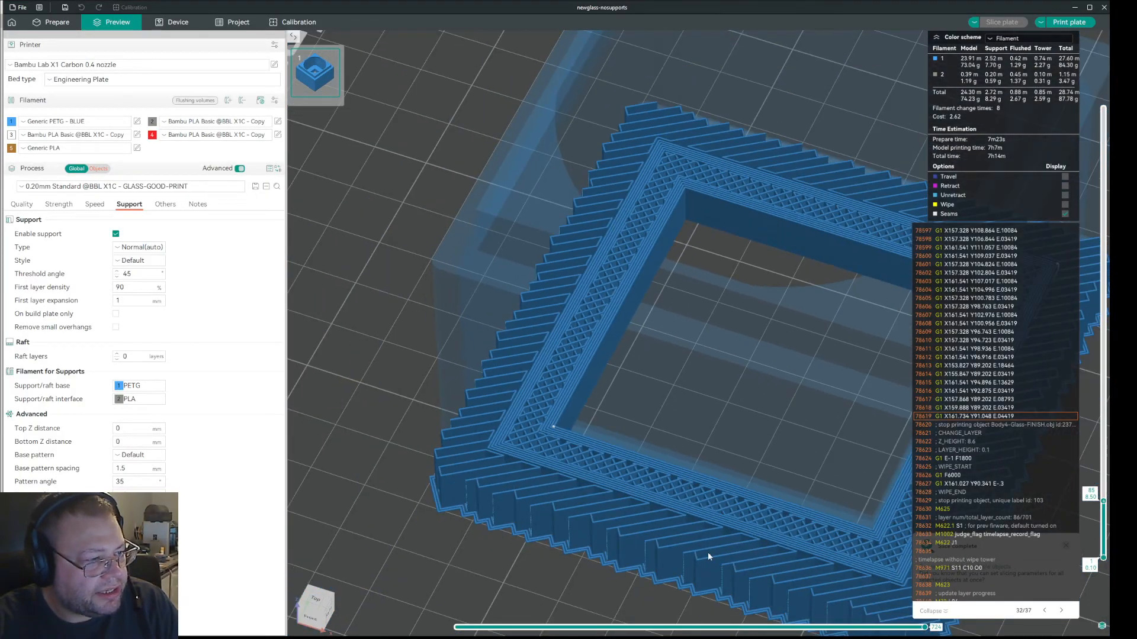